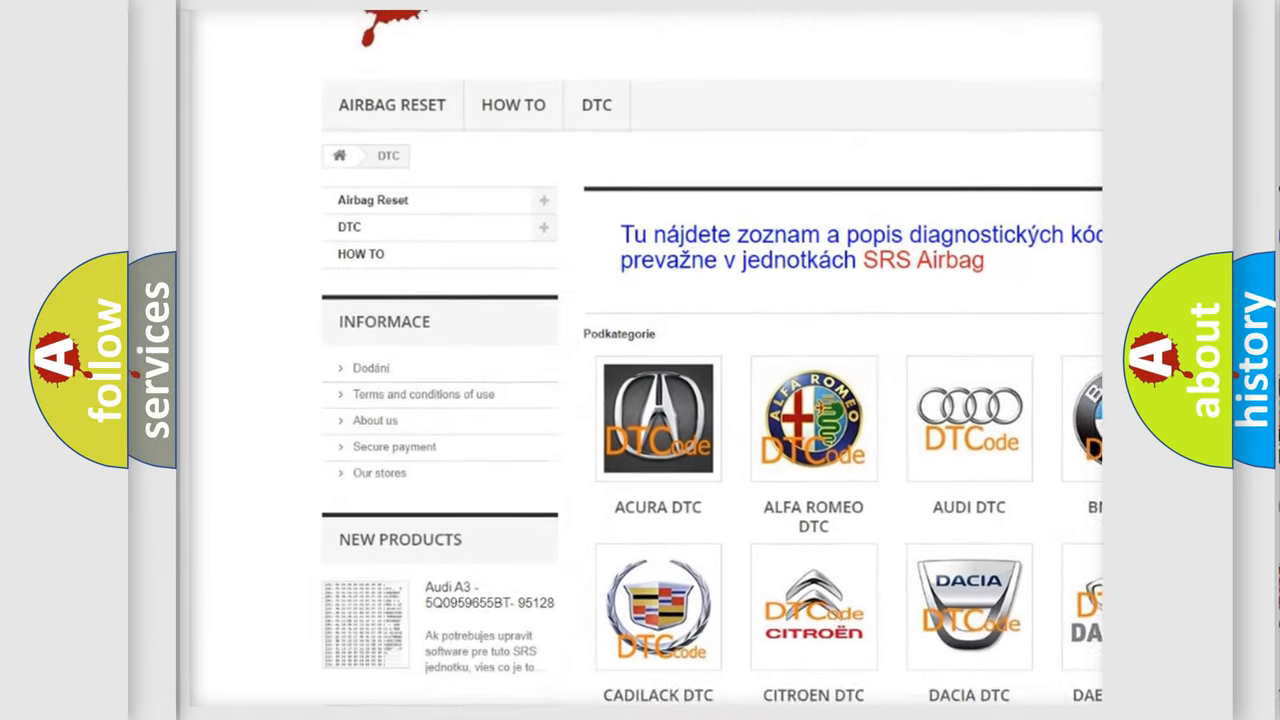
pyautogui.scroll(-3)
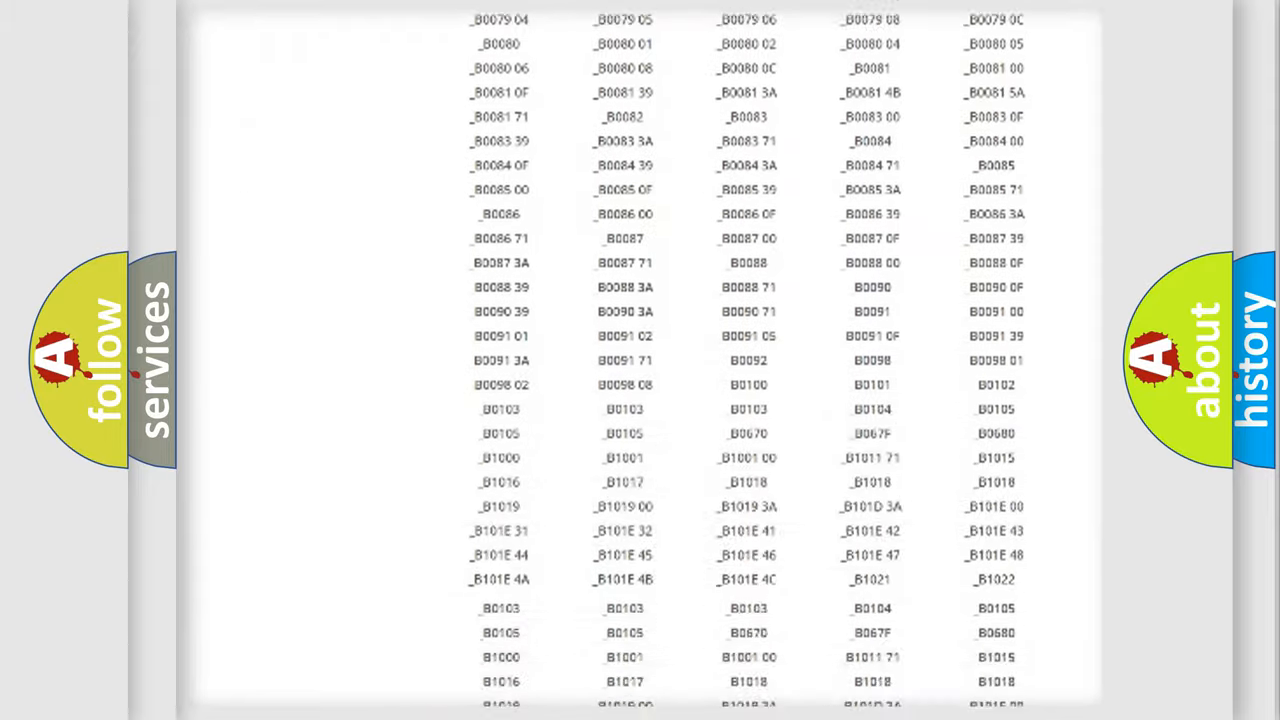
pyautogui.scroll(3)
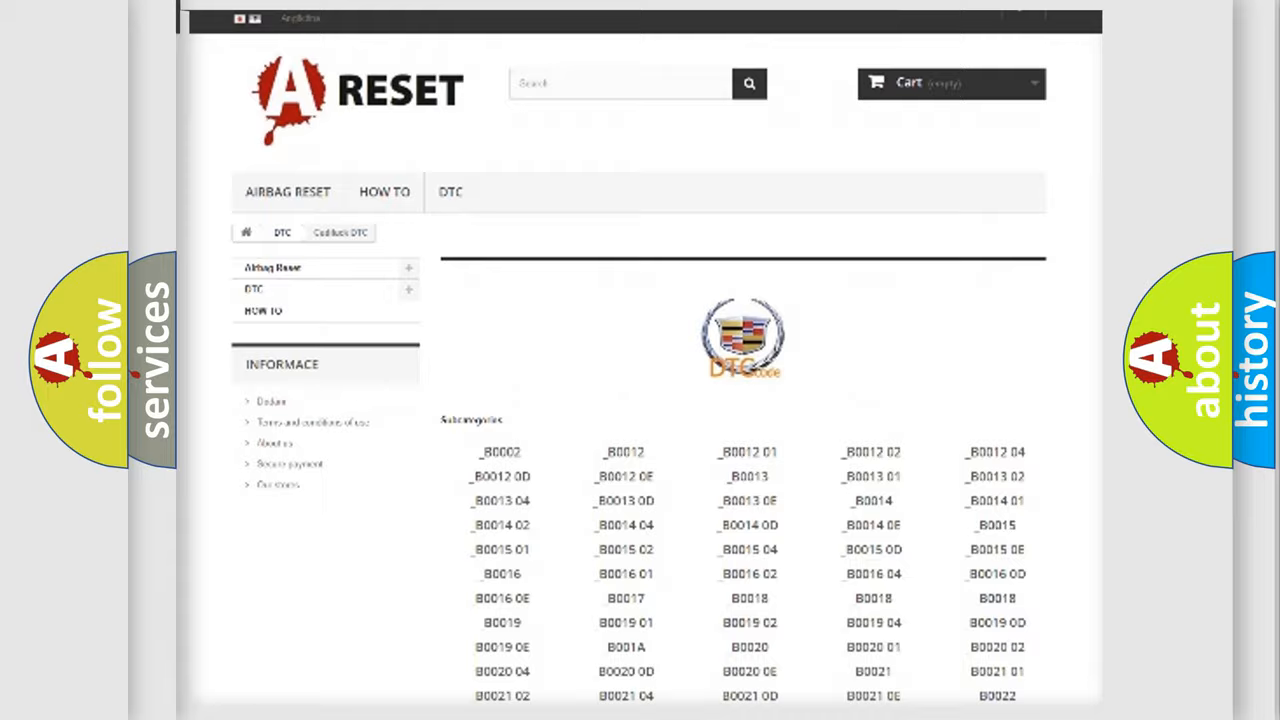